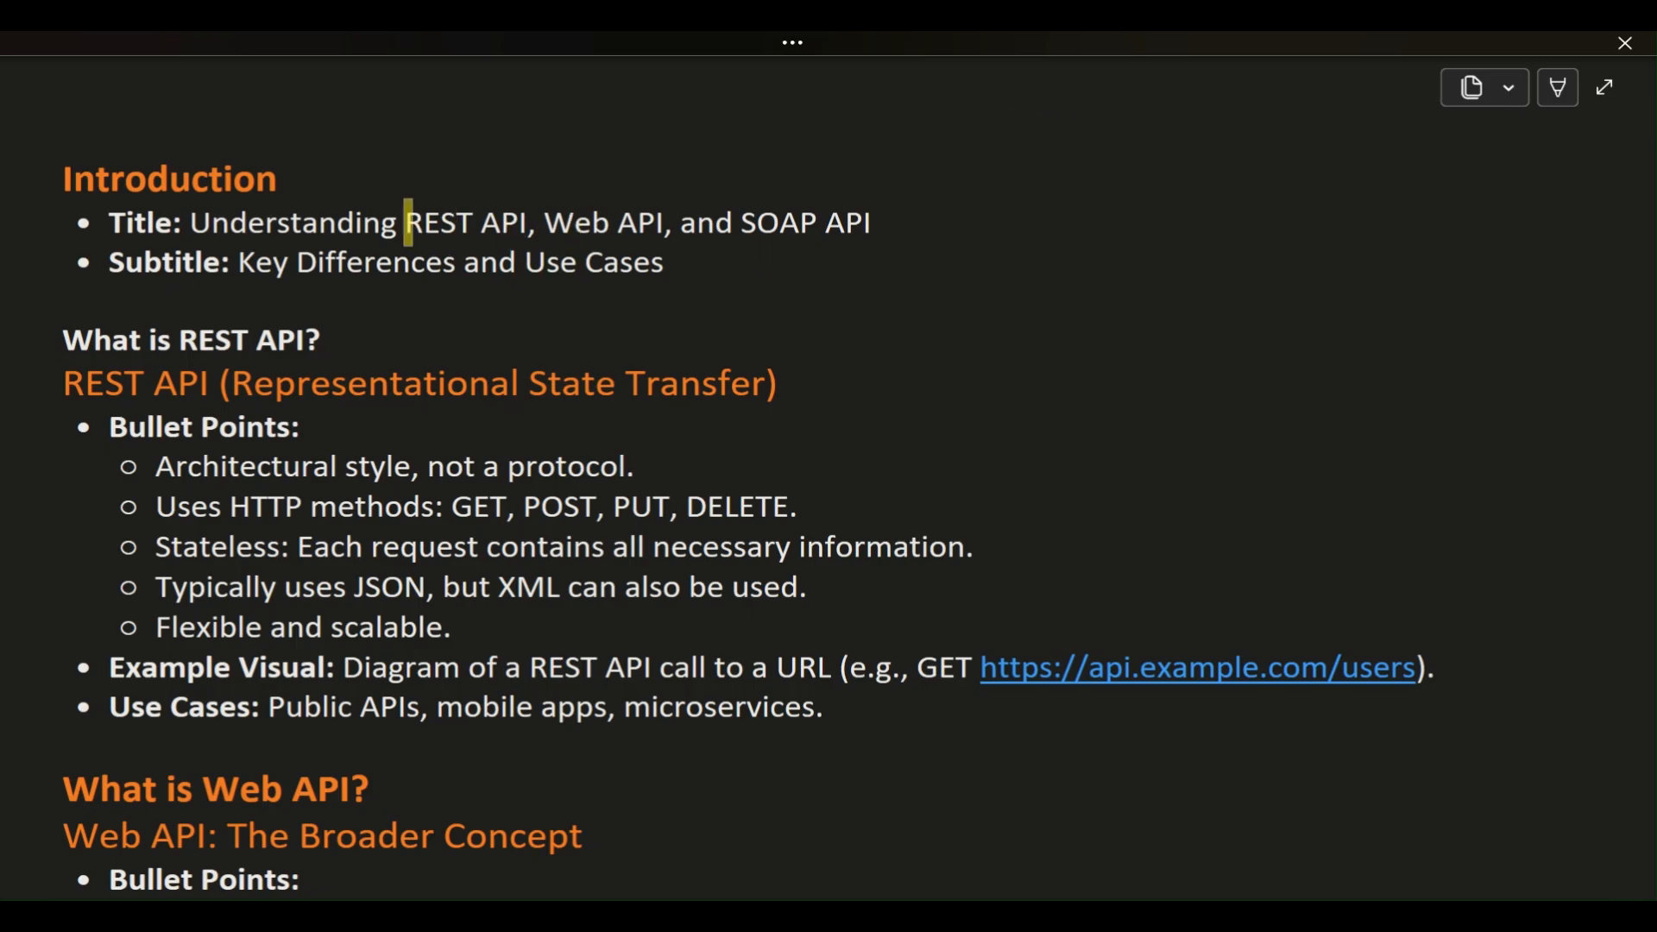
# Highlight 'REST API, Web API, and SOAP API' in the title in yellow
pyautogui.moveTo(404, 222); pyautogui.dragTo(618, 223)
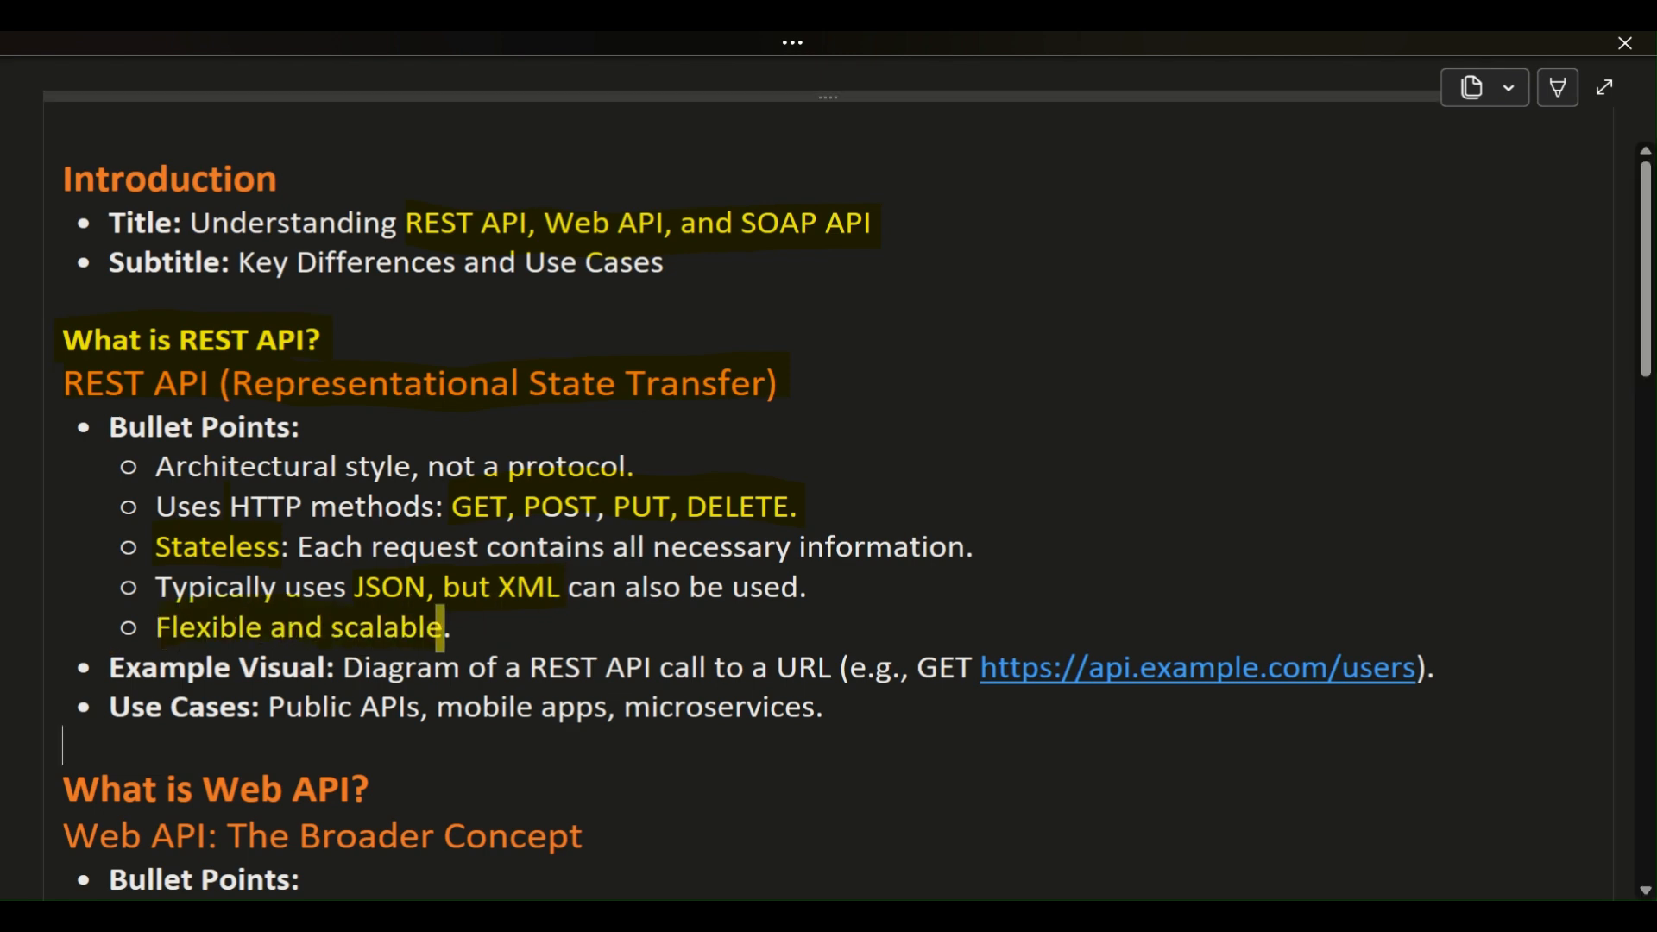
# Highlight 'REST, SOAP, GraphQL' and the web-communication bullet in the Web API section
pyautogui.scroll(-3)
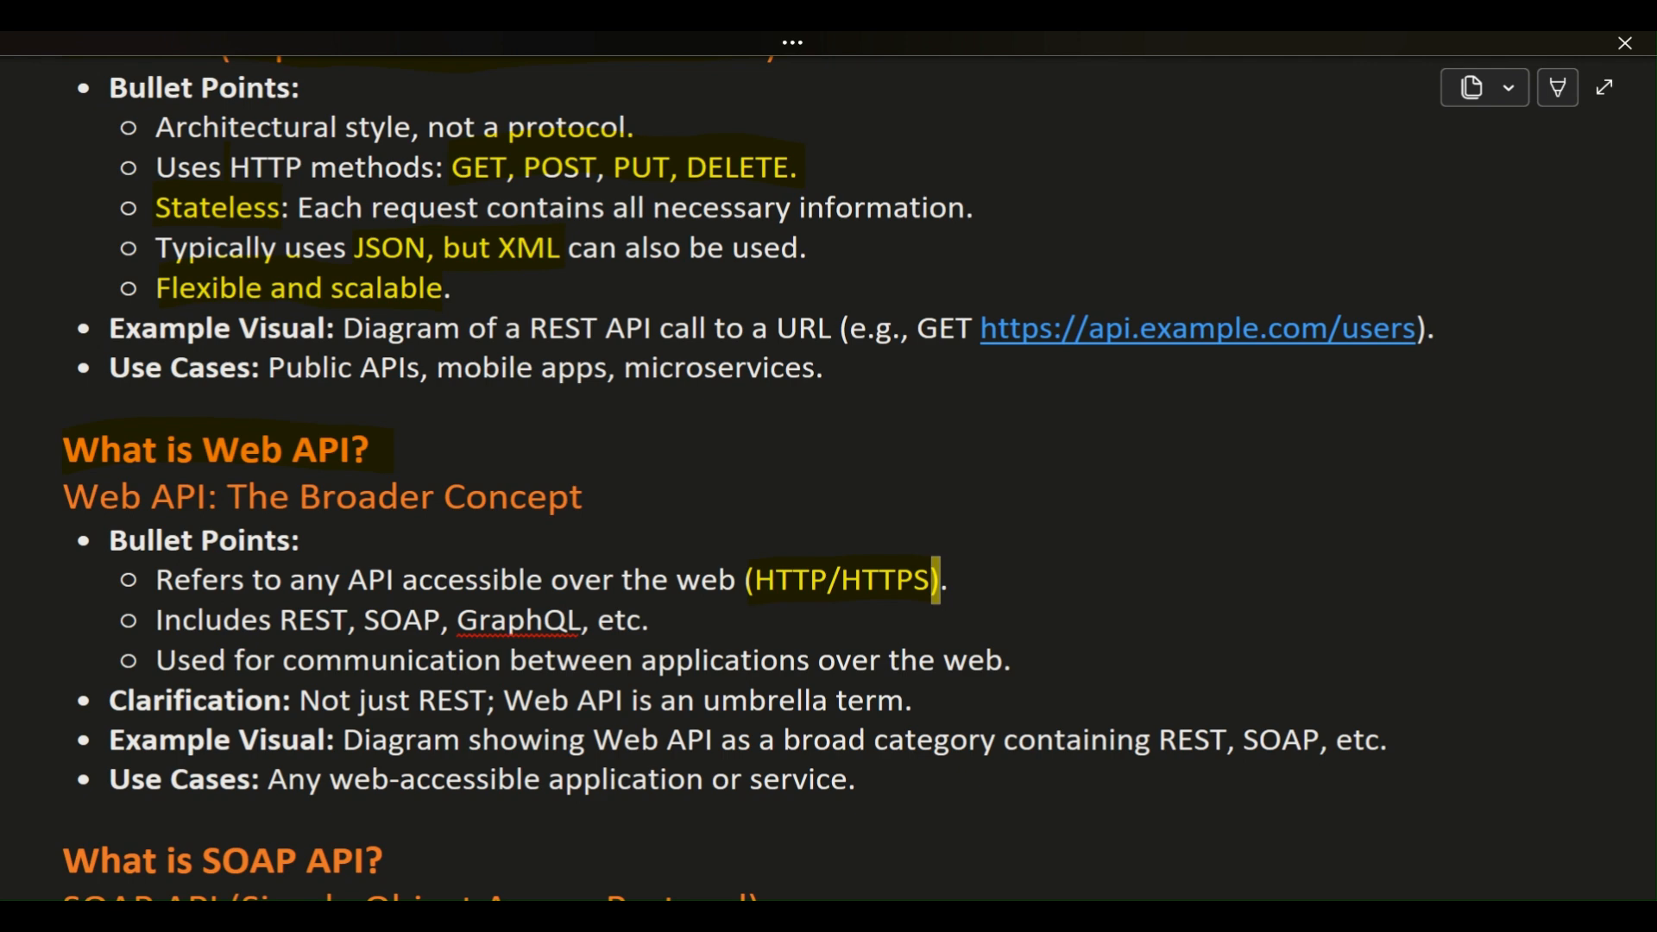
pyautogui.moveTo(280, 620); pyautogui.dragTo(580, 620)
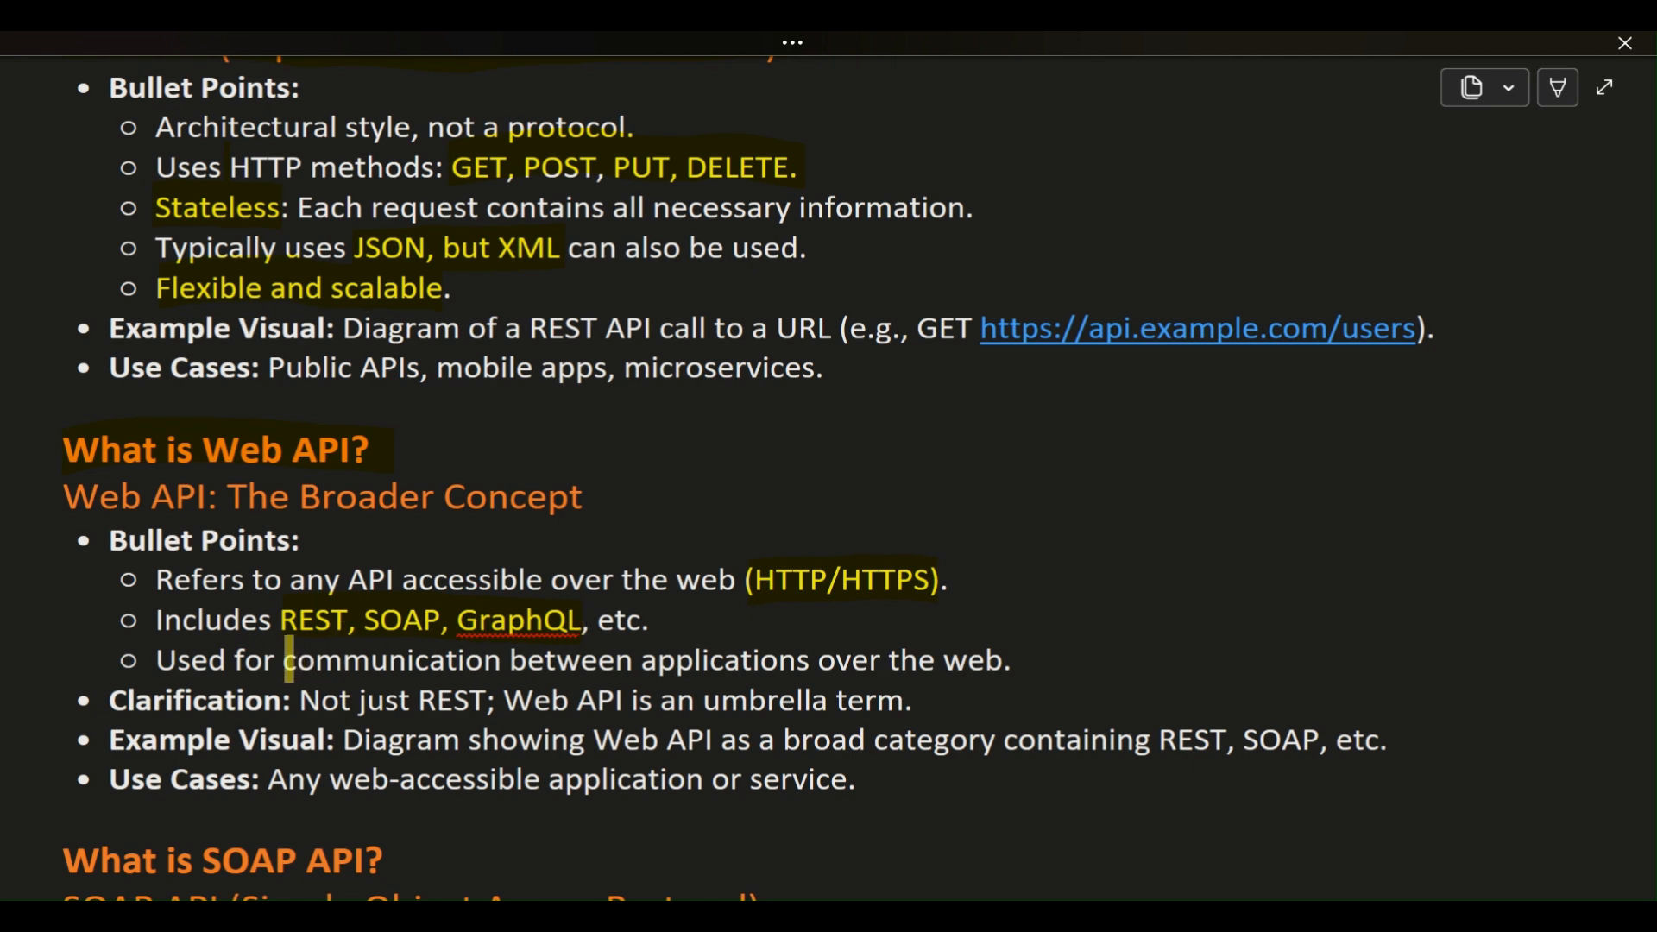
pyautogui.moveTo(282, 659); pyautogui.dragTo(745, 660)
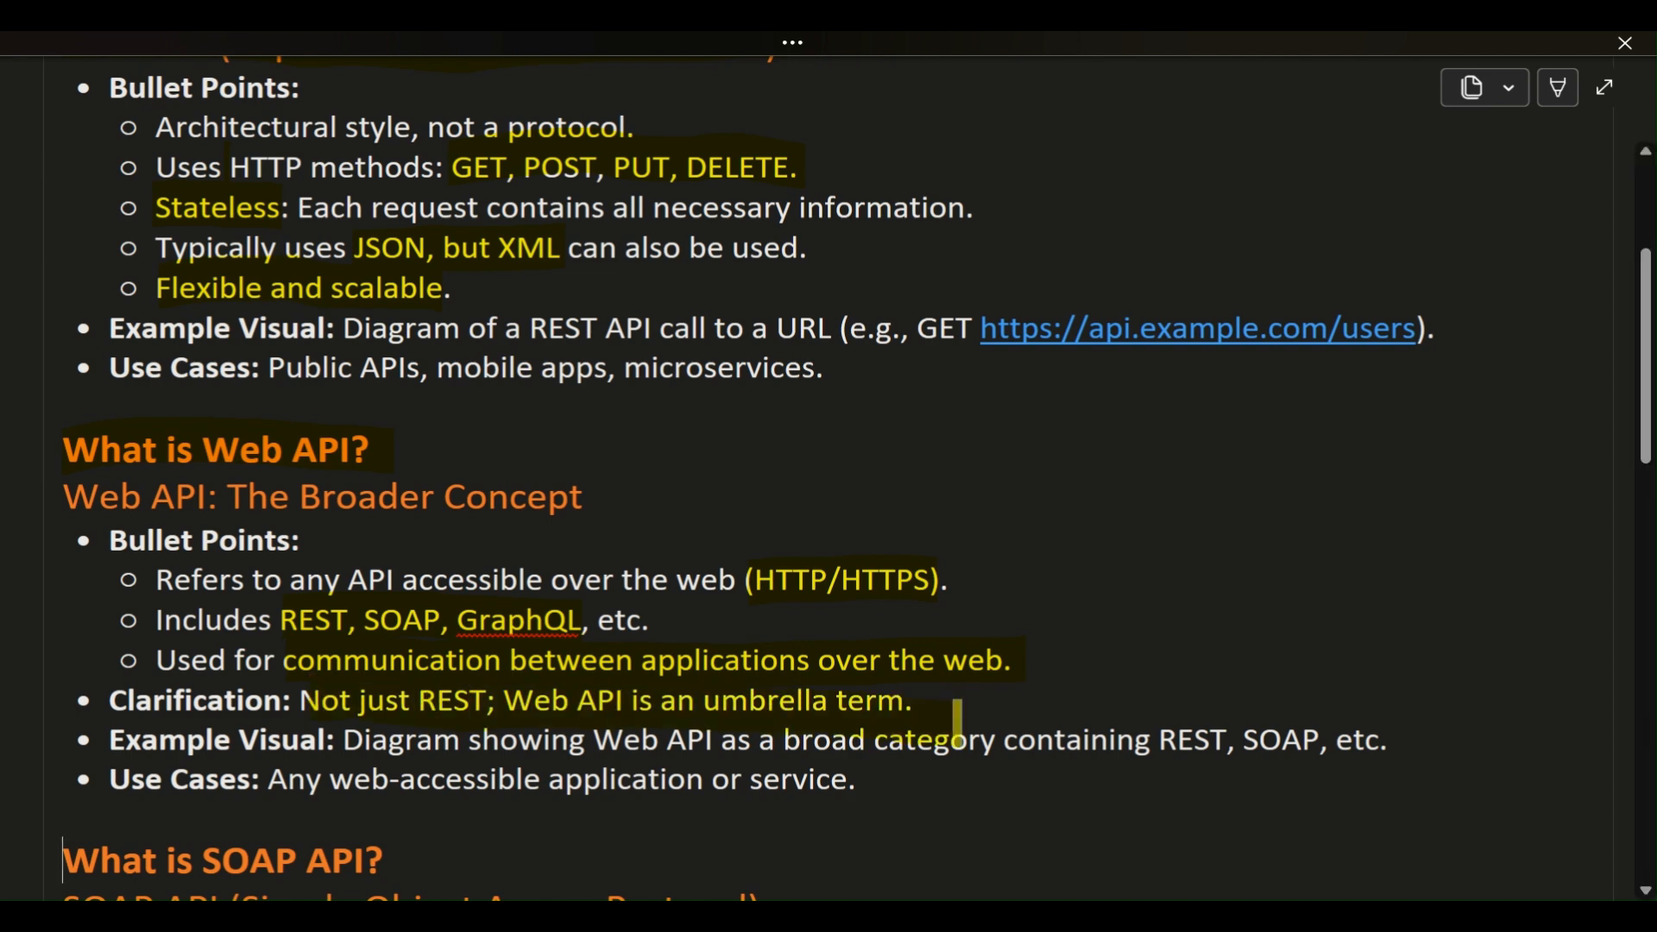
# Highlight the SOAP API heading and 'WS-Security' in the security bullet
pyautogui.scroll(-3)
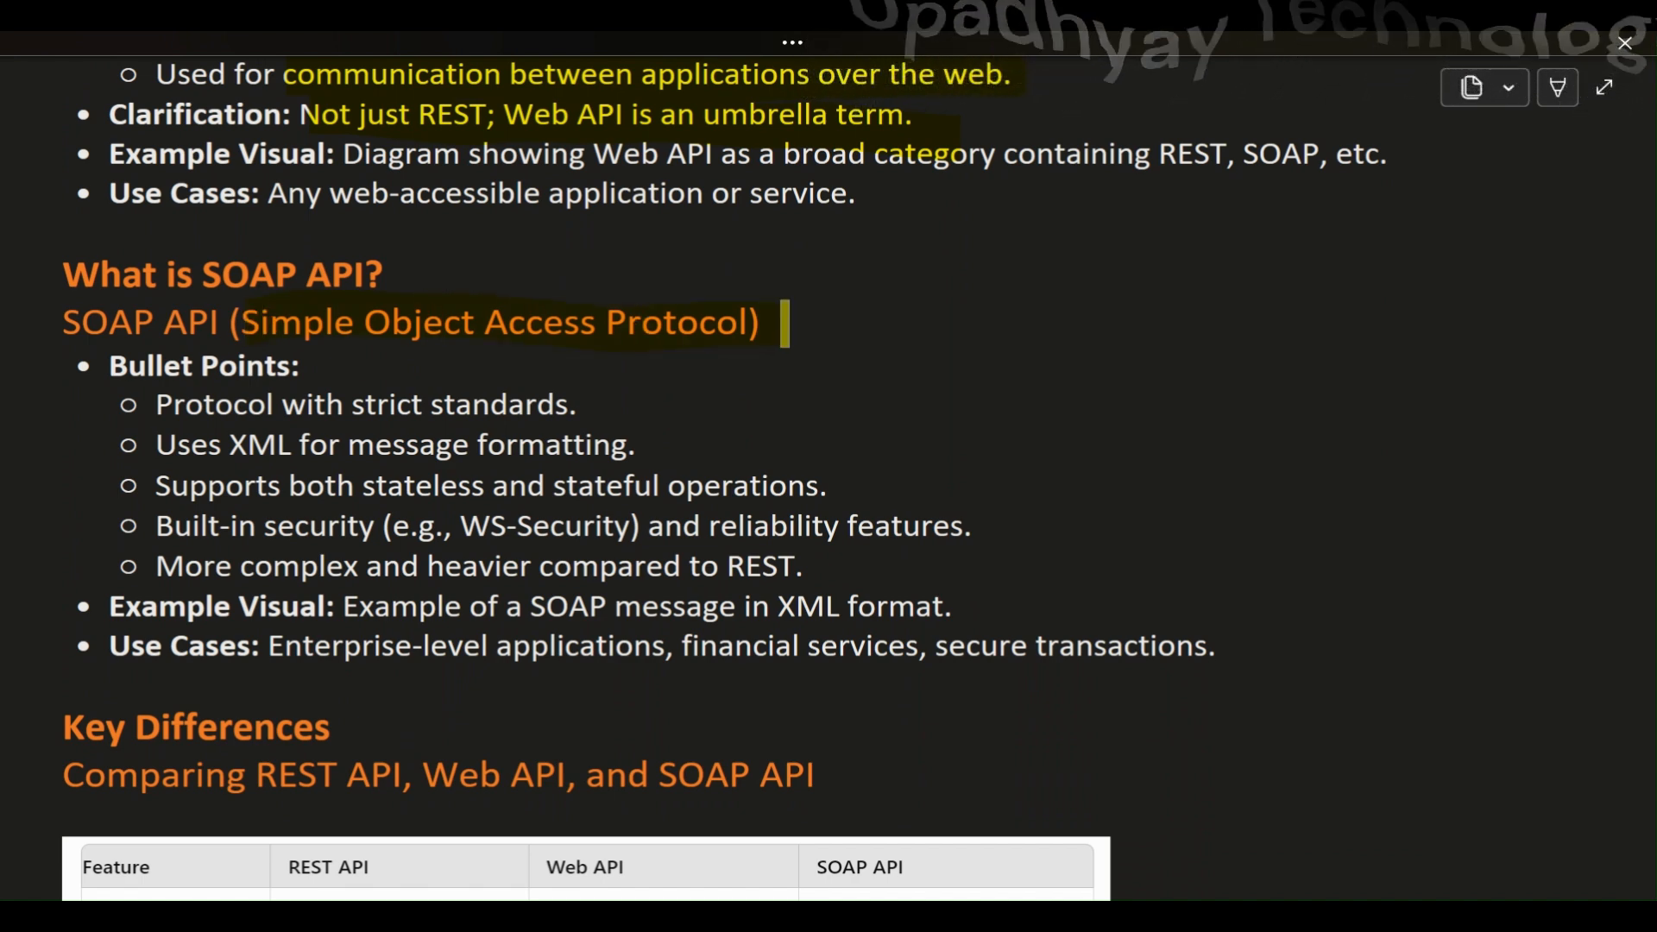
pyautogui.click(156, 404)
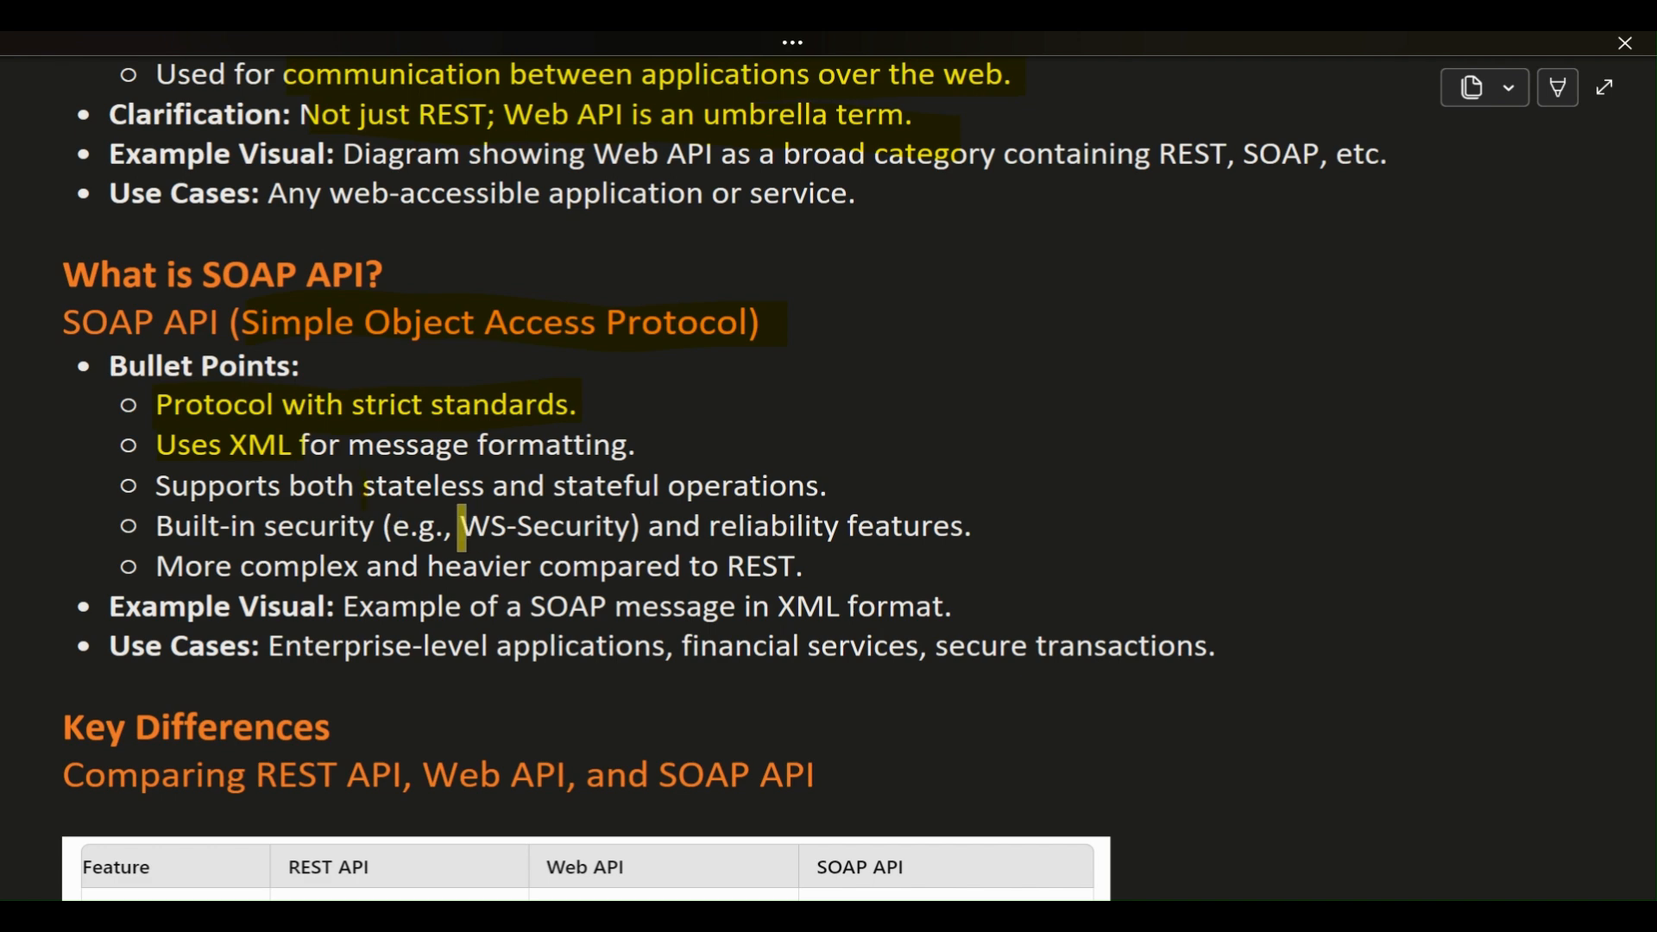
pyautogui.moveTo(459, 524); pyautogui.dragTo(638, 524)
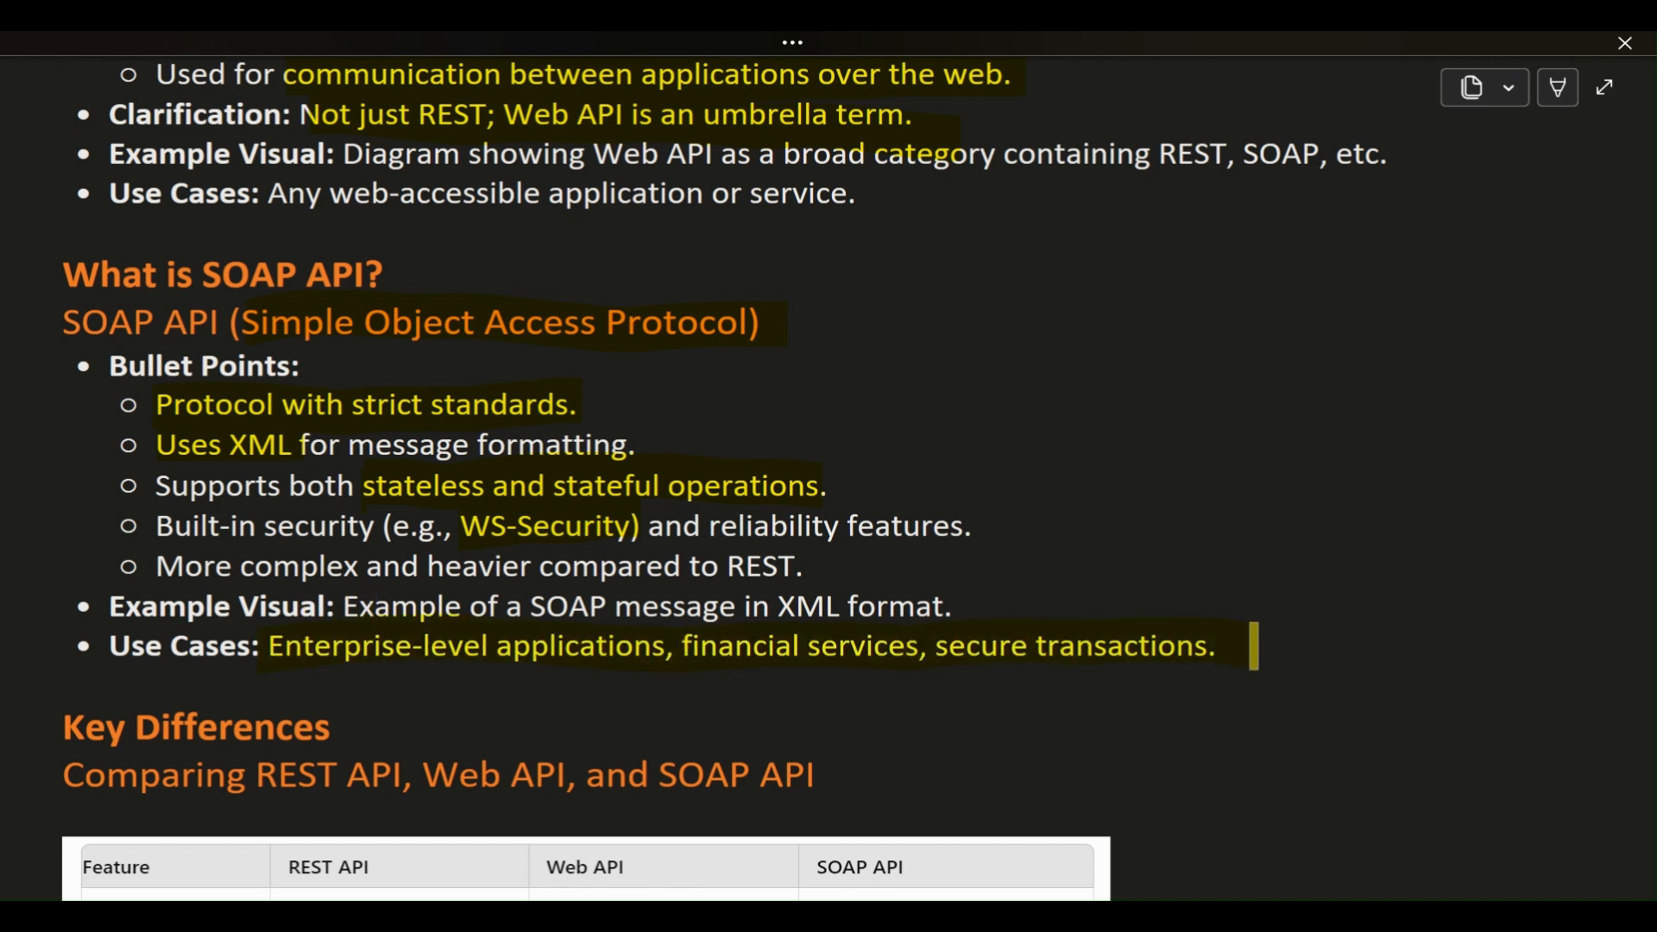
pyautogui.scroll(-3)
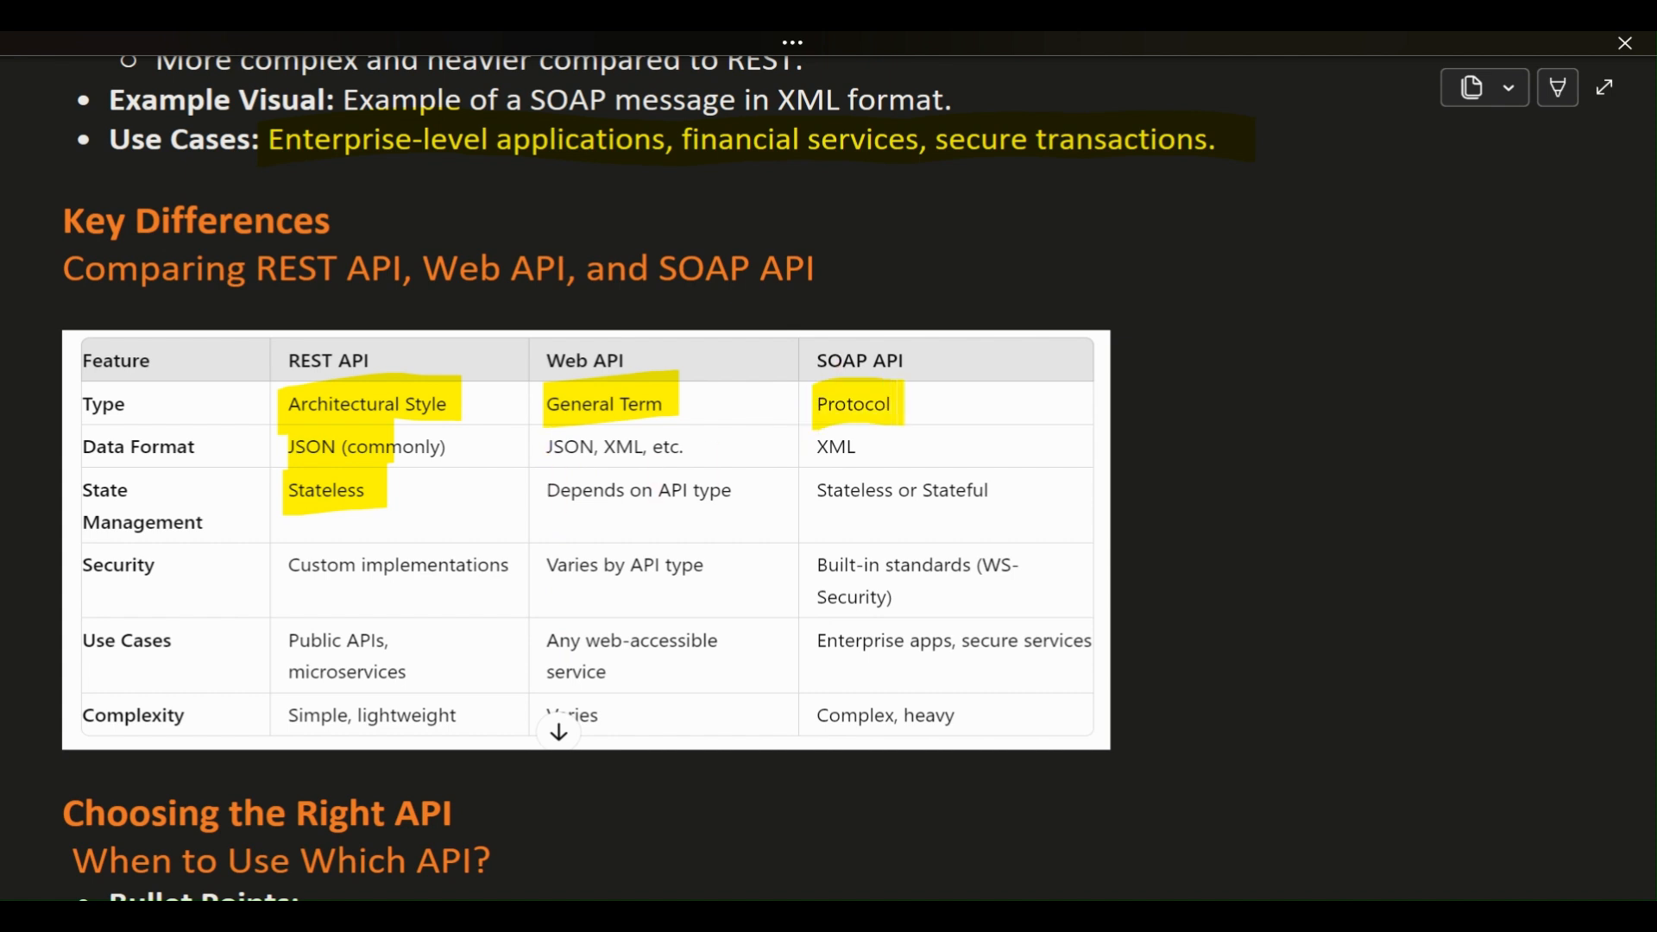
# Highlight the SOAP API column's XML, Use Cases and Complexity cells in the comparison table
pyautogui.doubleClick(836, 445)
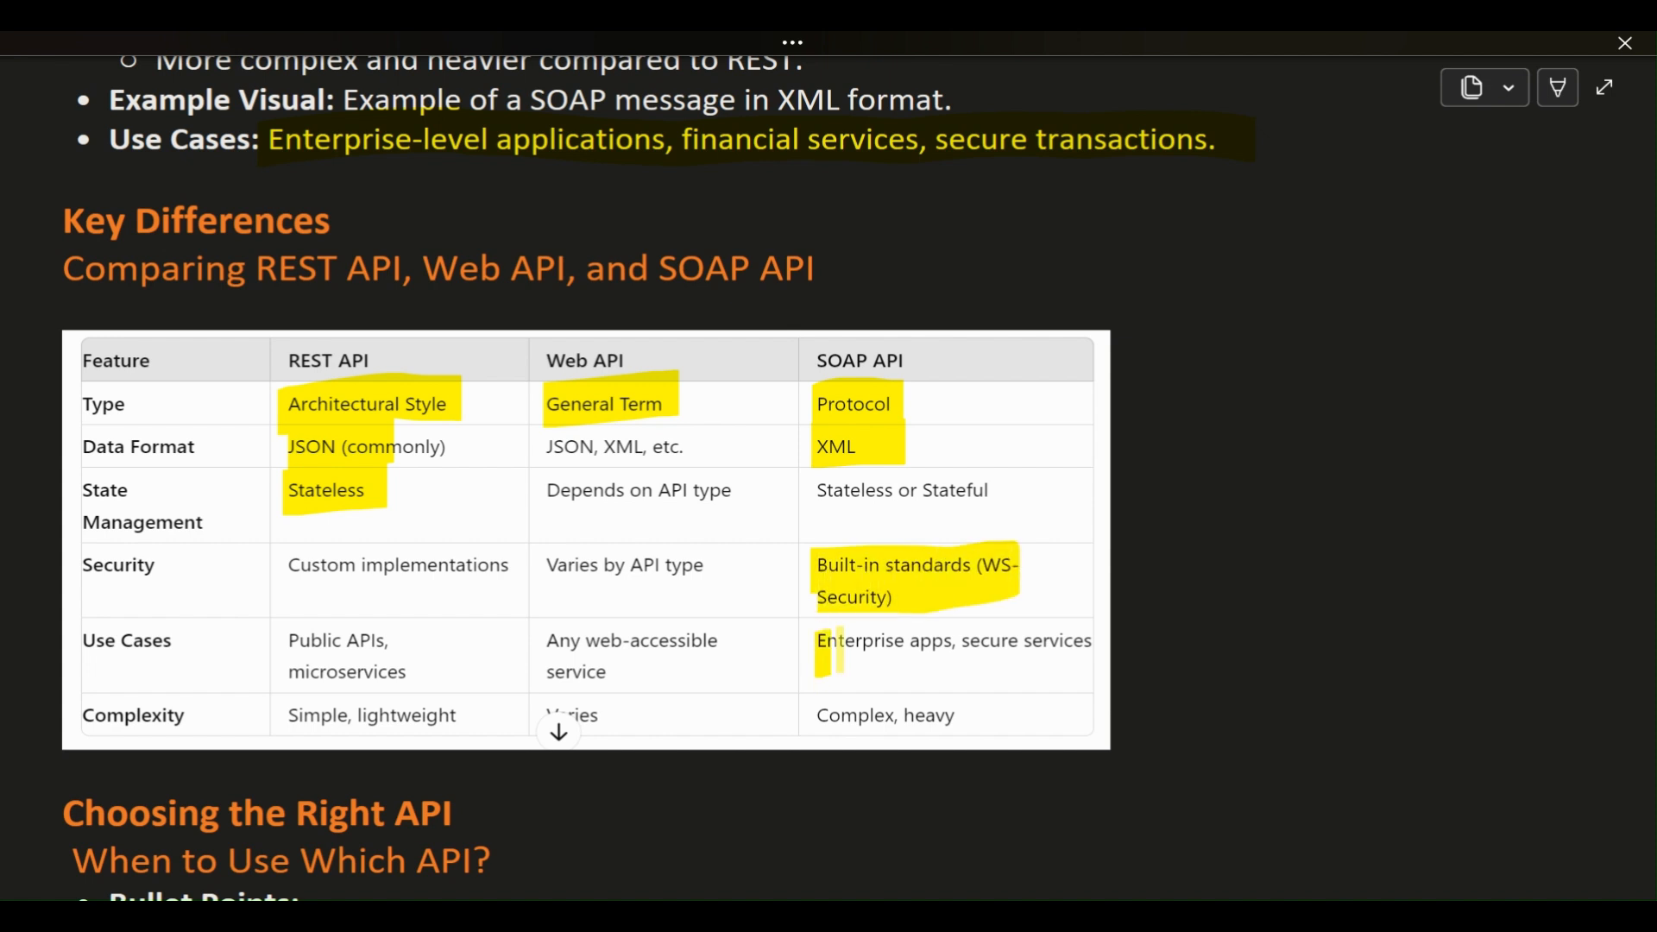
pyautogui.moveTo(816, 640); pyautogui.dragTo(1025, 661)
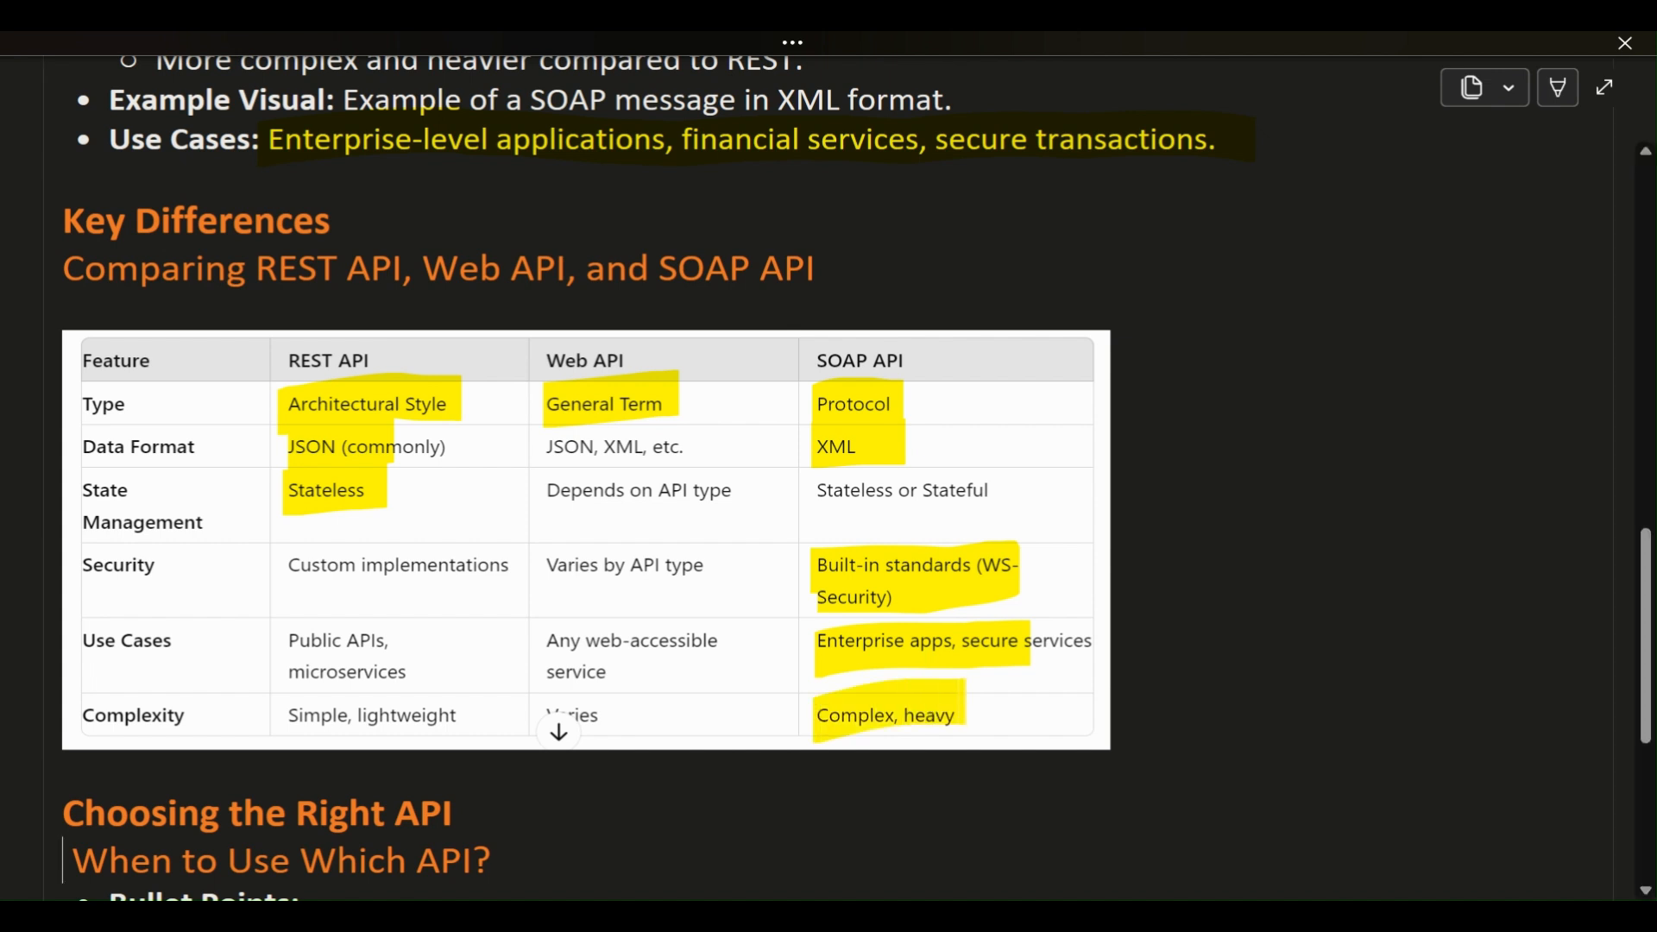
pyautogui.scroll(-3)
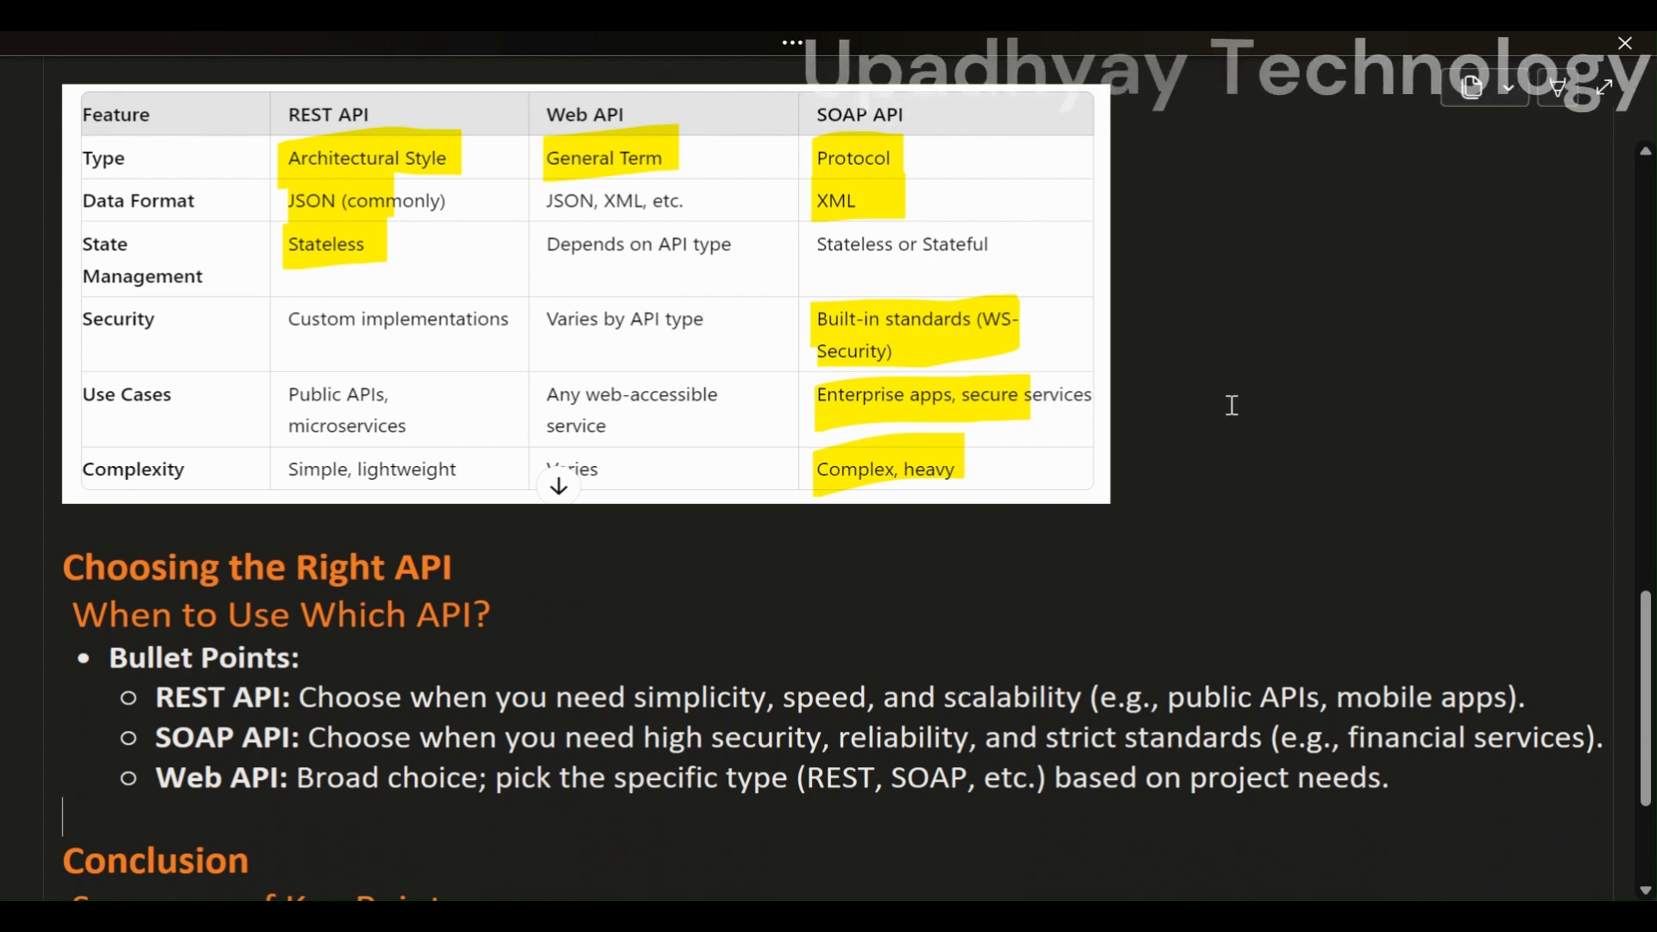
pyautogui.moveTo(1021, 114)
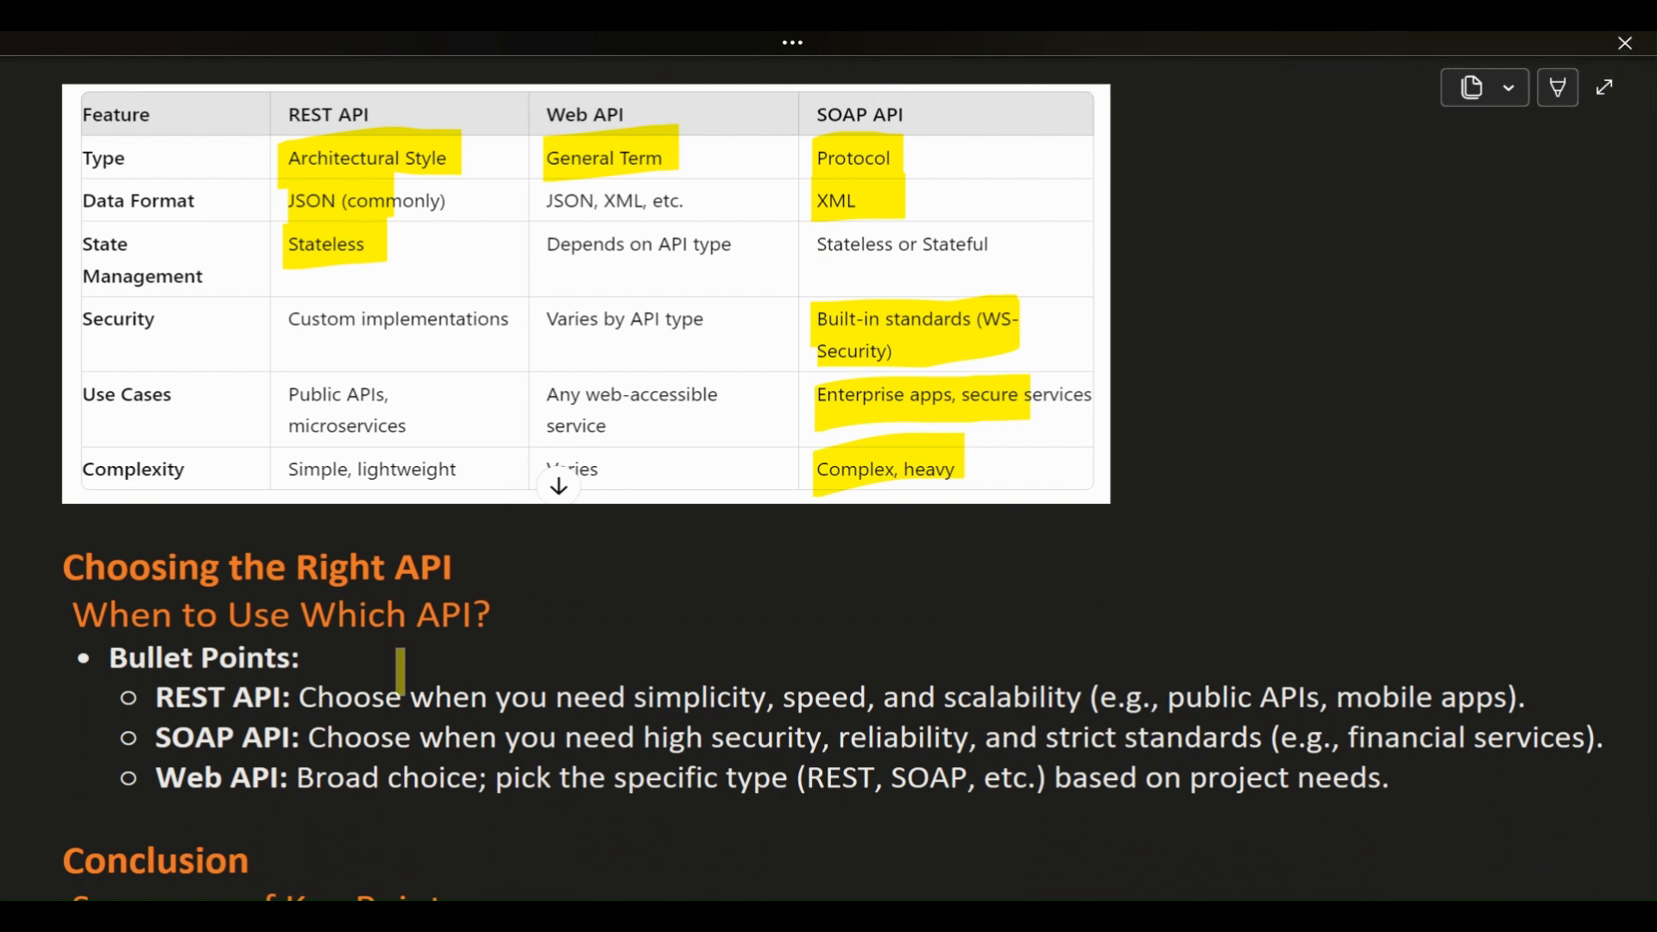
# Highlight the 'REST API' label and 'financial services' in the Choosing the Right API bullets
pyautogui.scroll(-3)
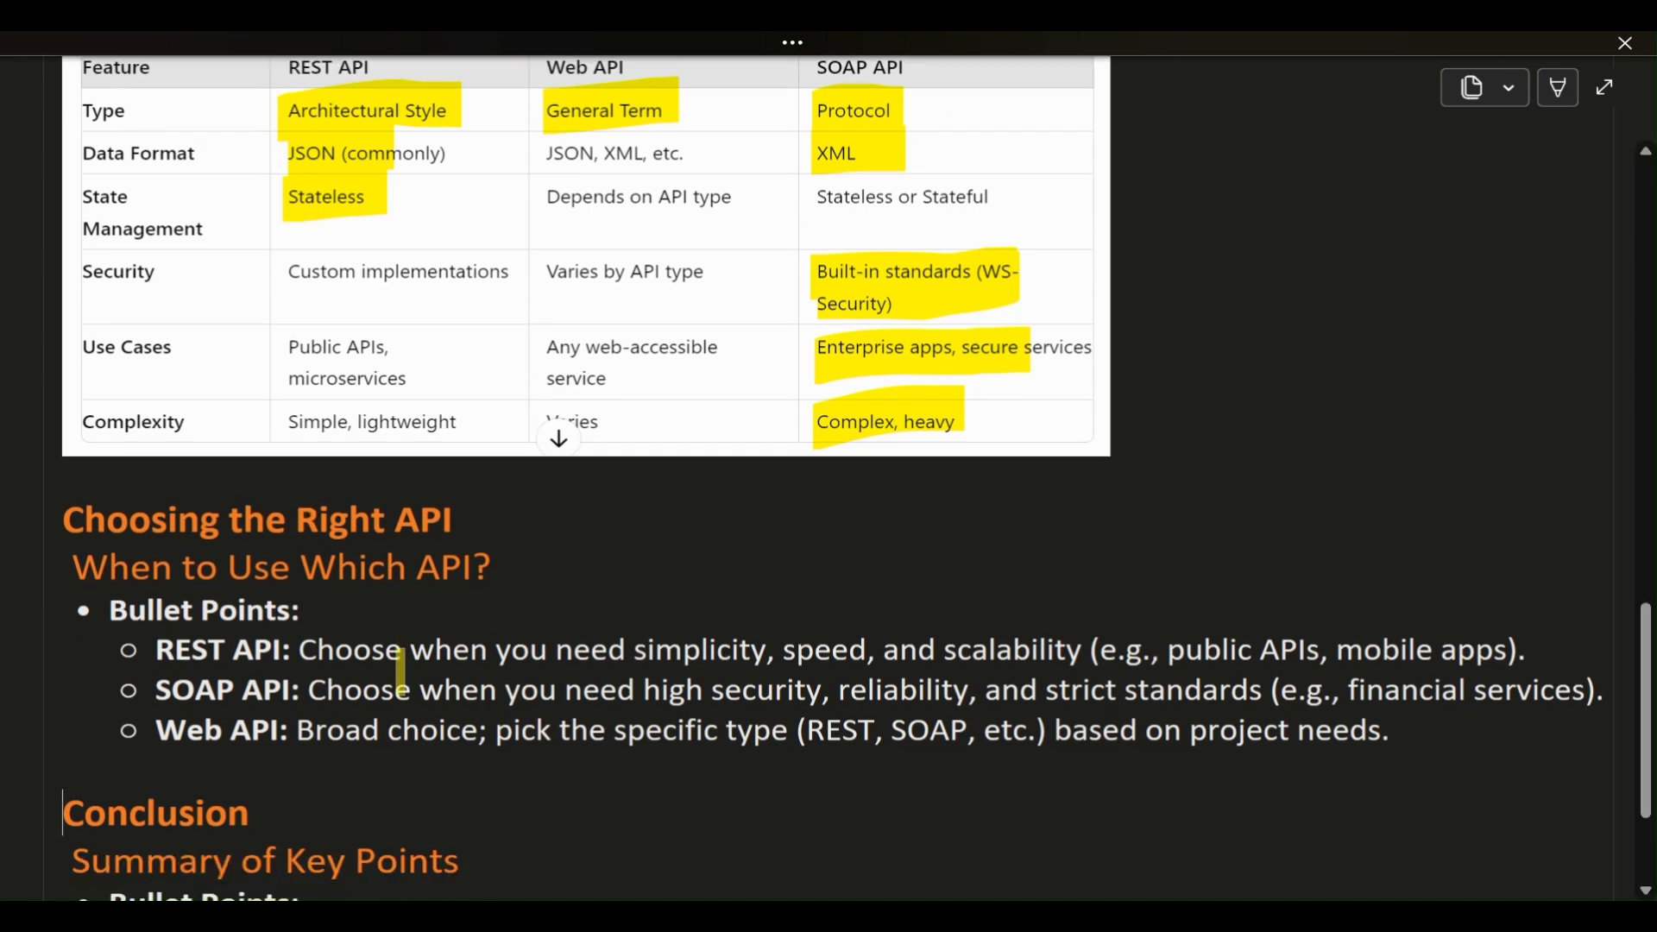
pyautogui.scroll(-3)
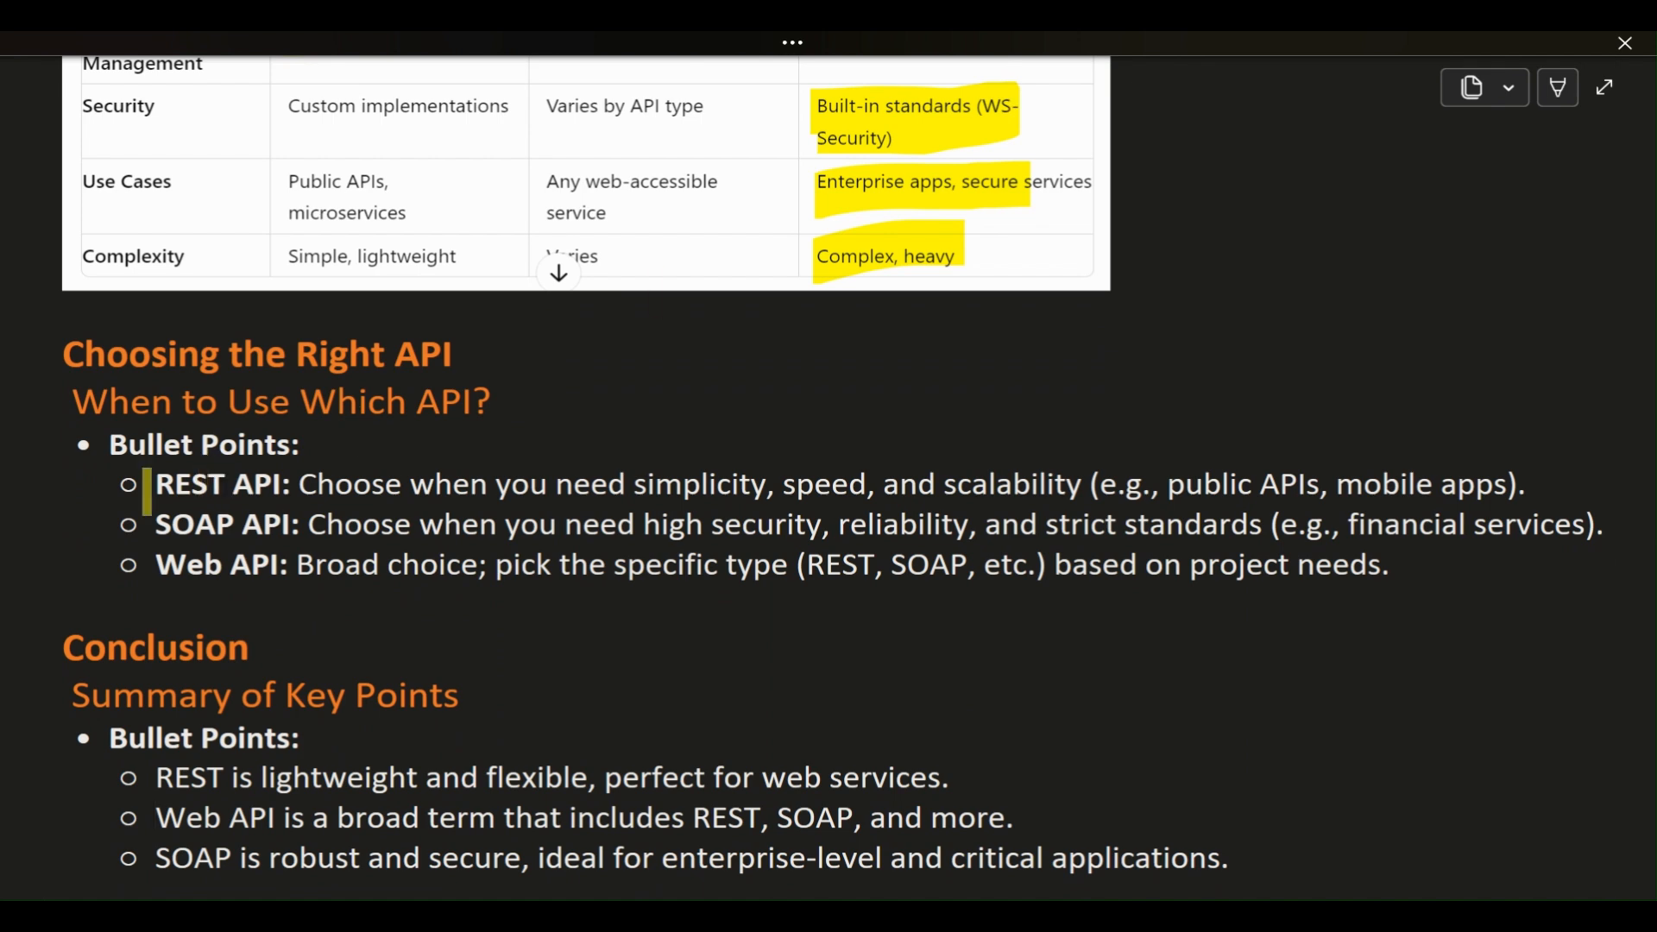
pyautogui.doubleClick(221, 483)
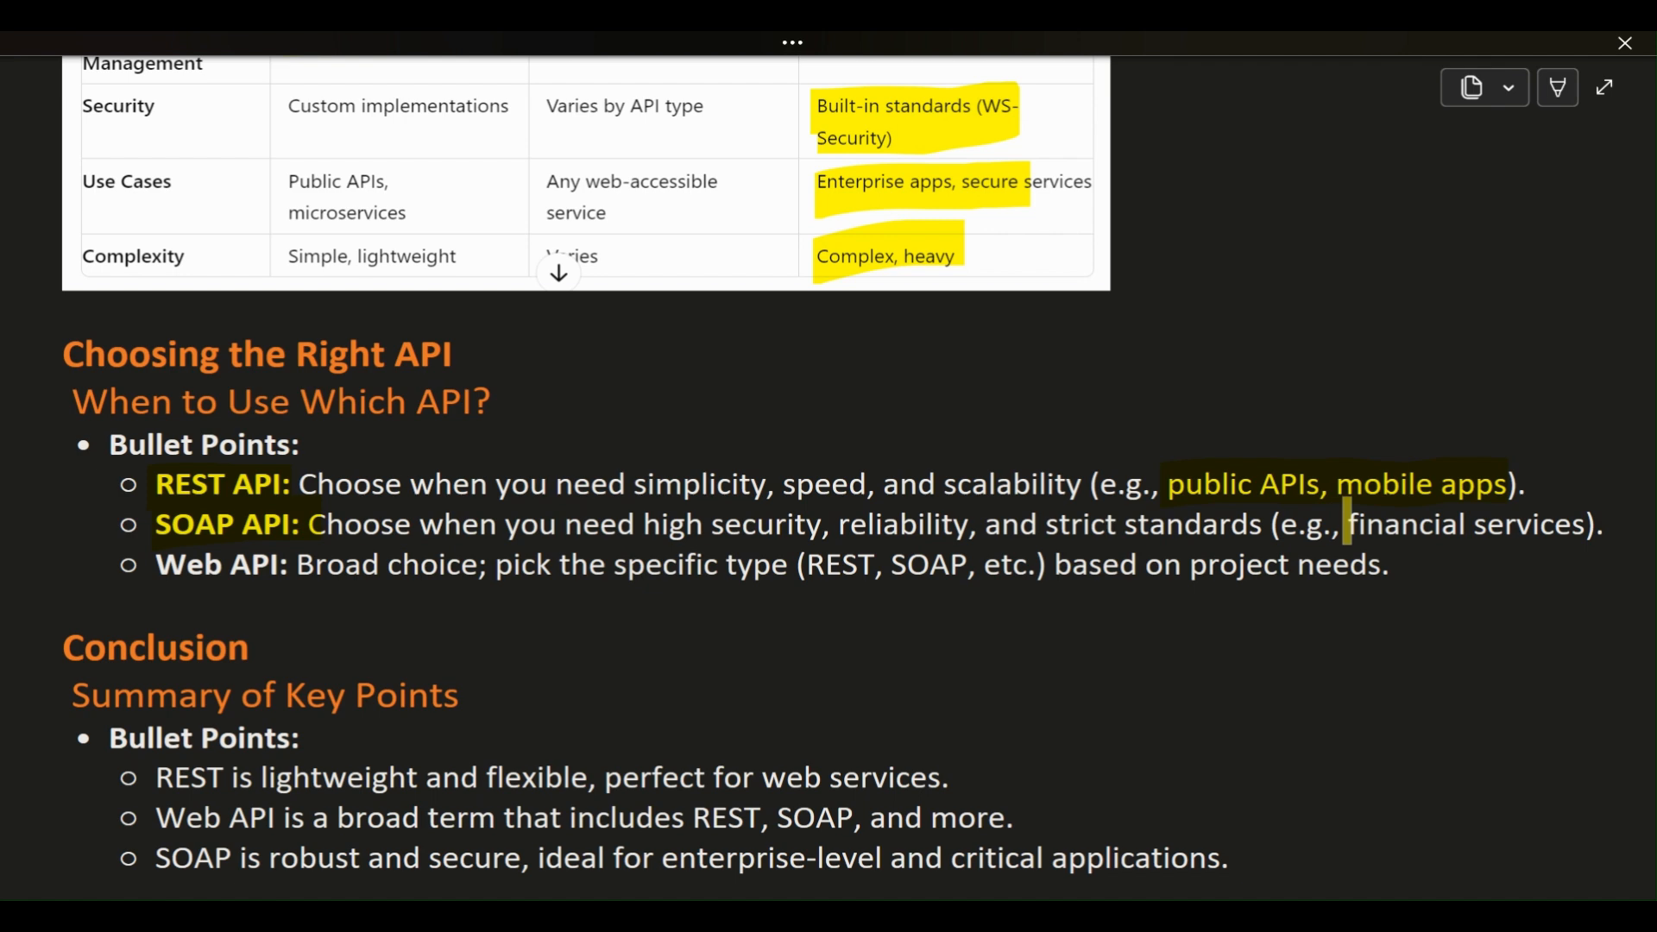
pyautogui.moveTo(1348, 523); pyautogui.dragTo(1574, 523)
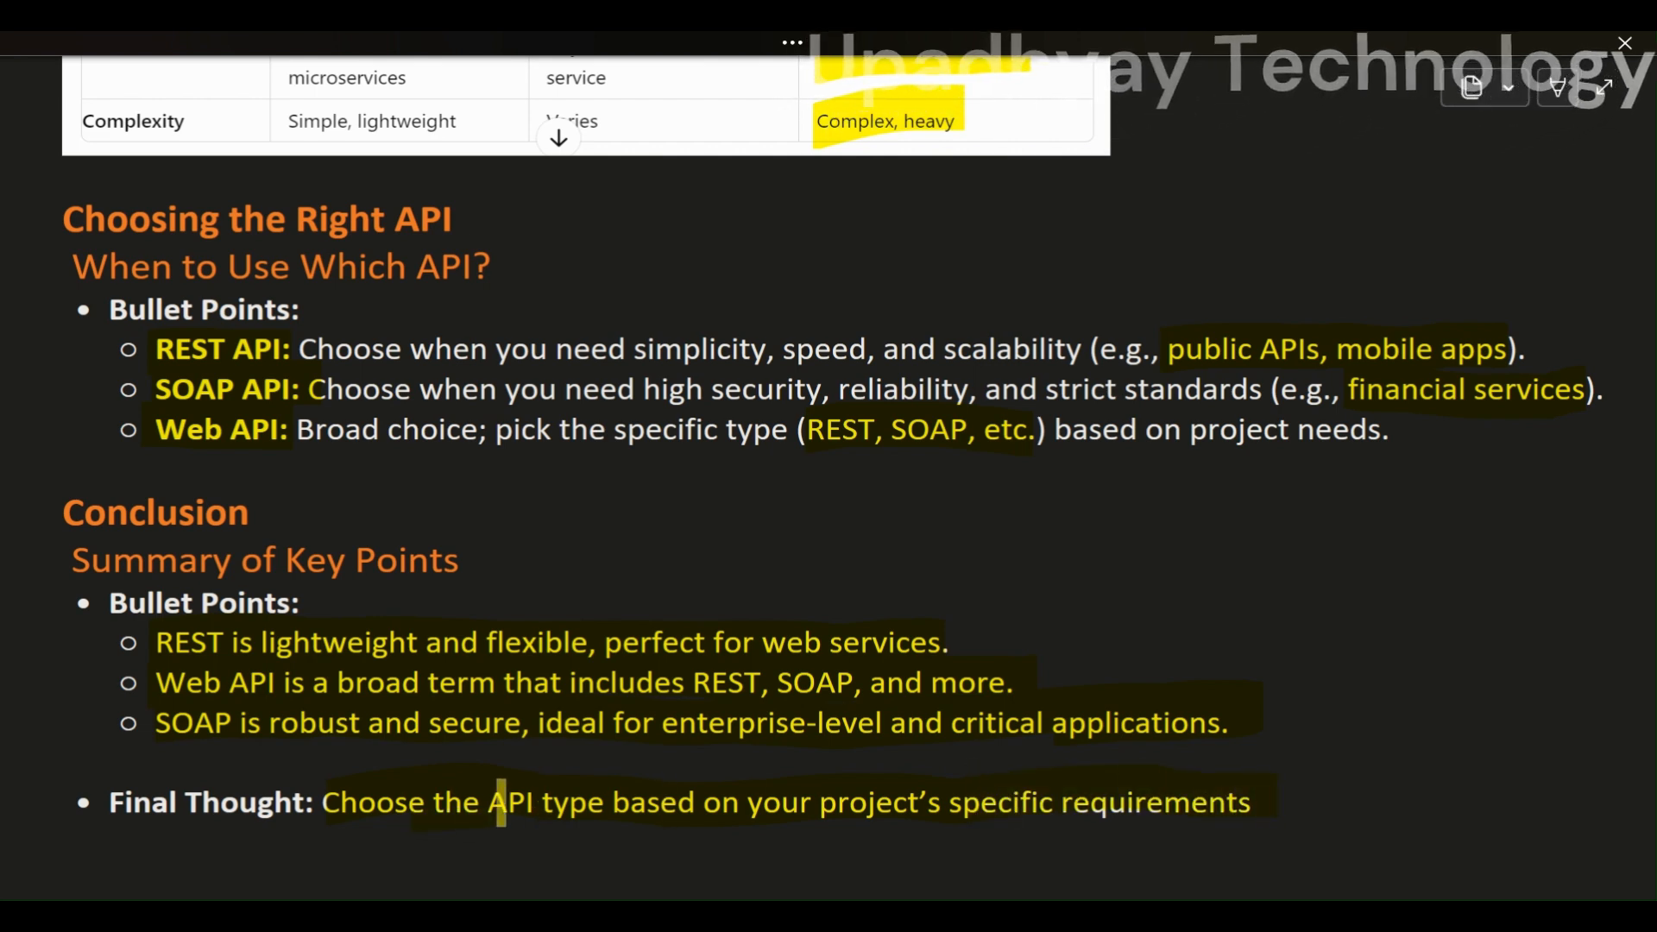
pyautogui.scroll(3)
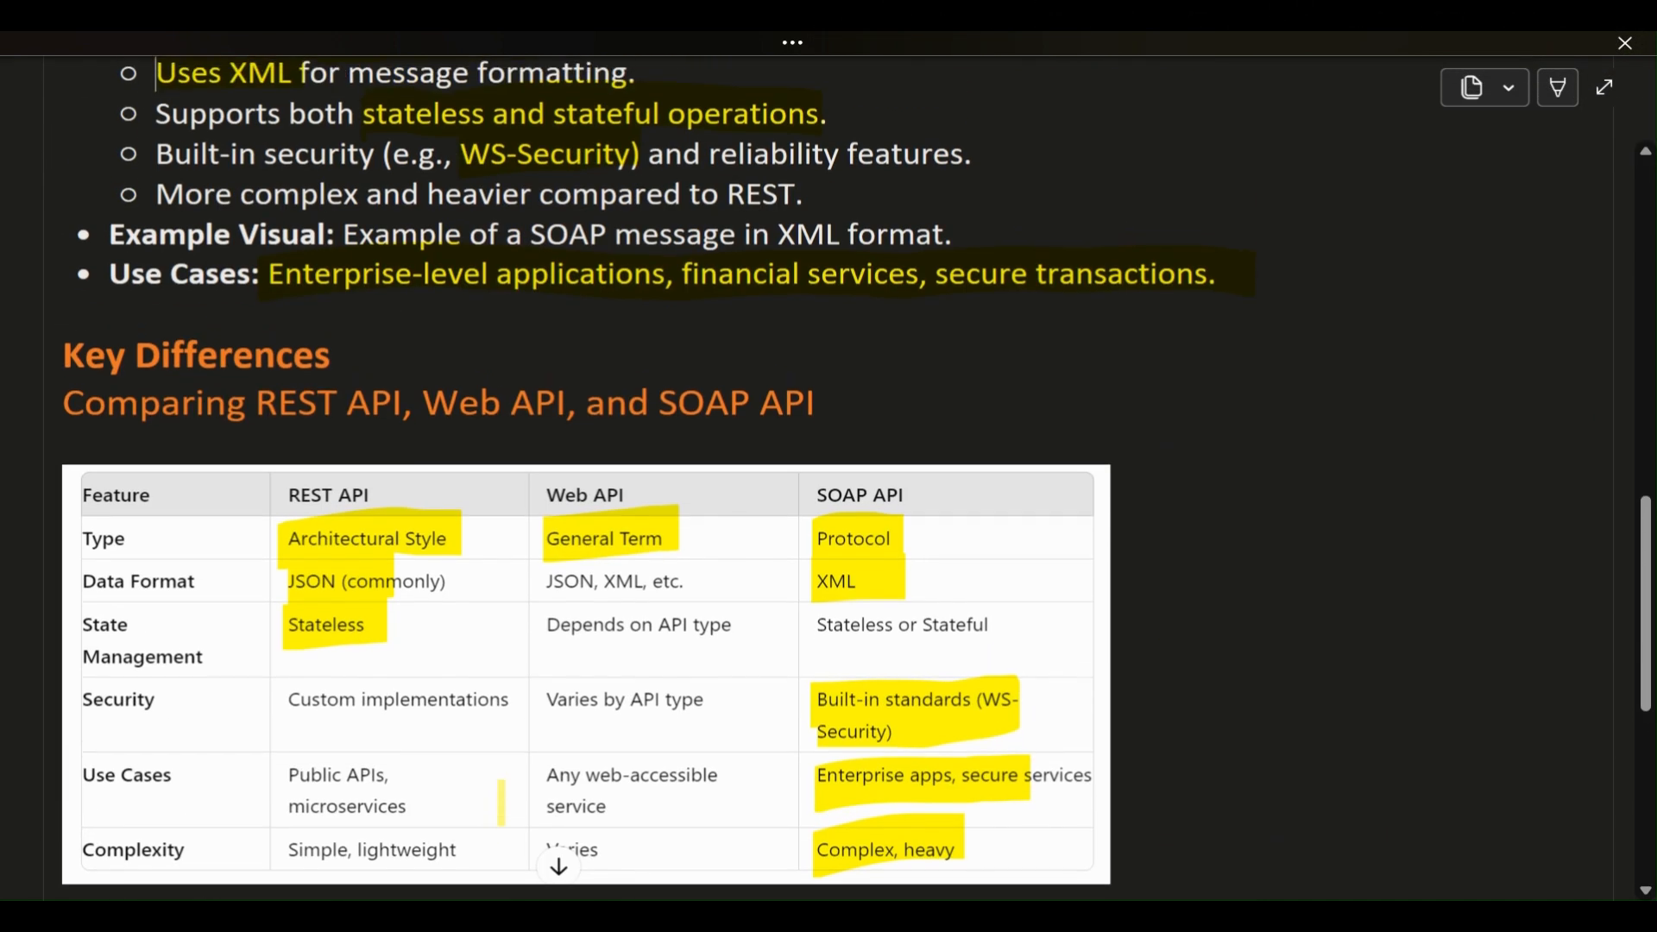